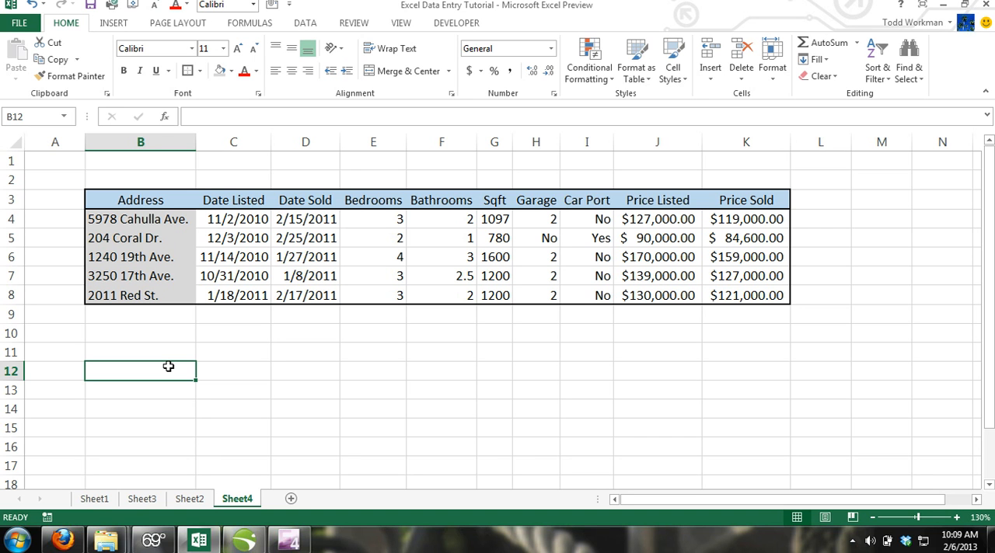
mouse_move(266, 35)
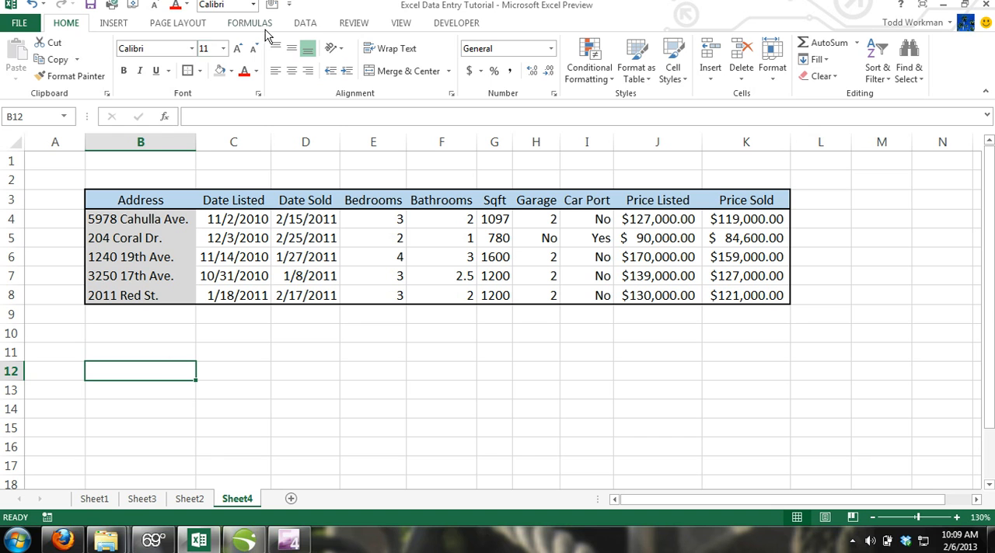
mouse_move(42, 6)
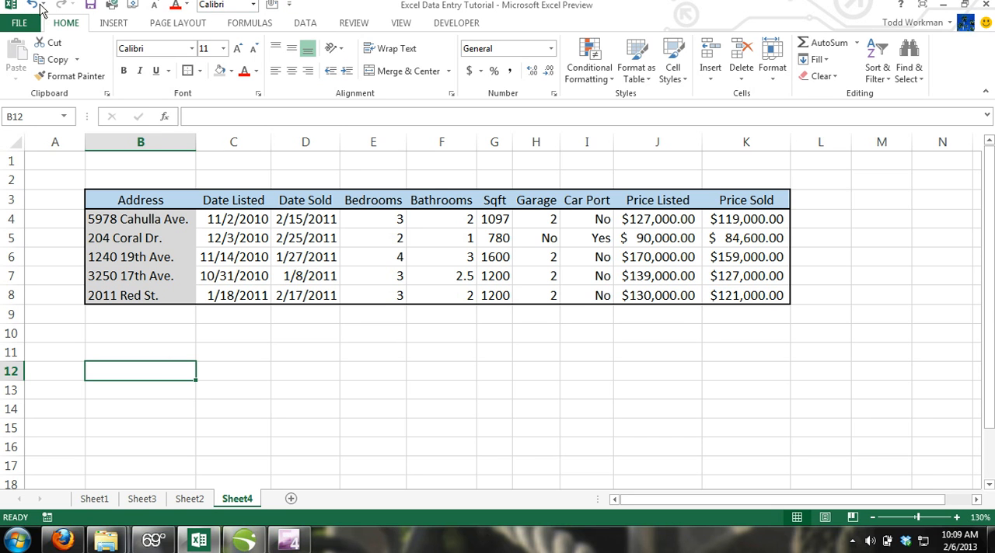
mouse_move(148, 8)
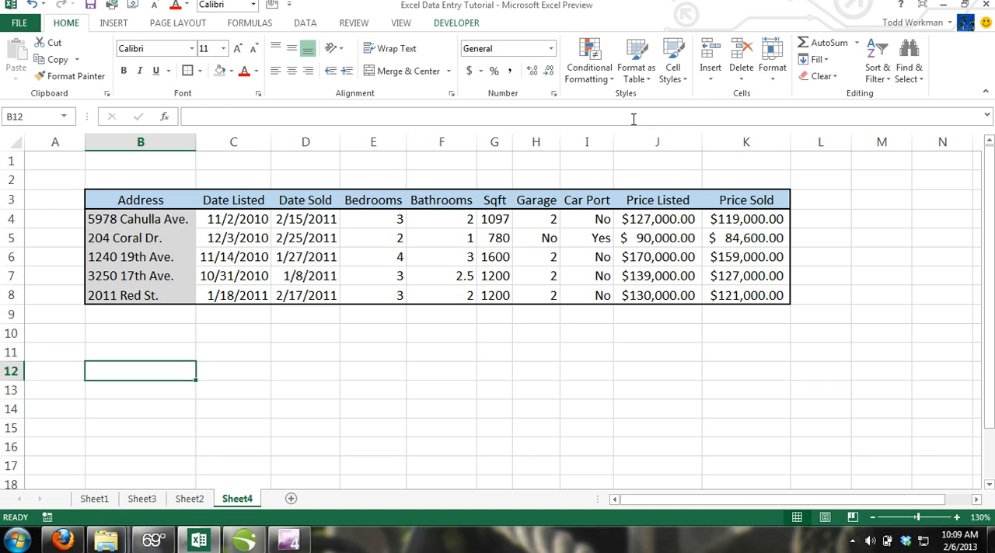
mouse_move(660, 418)
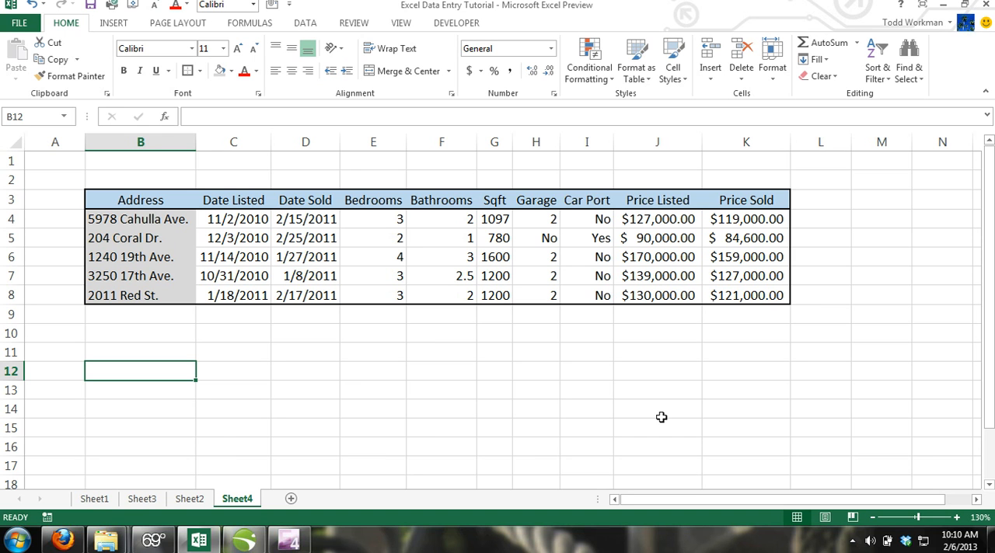
mouse_move(105, 195)
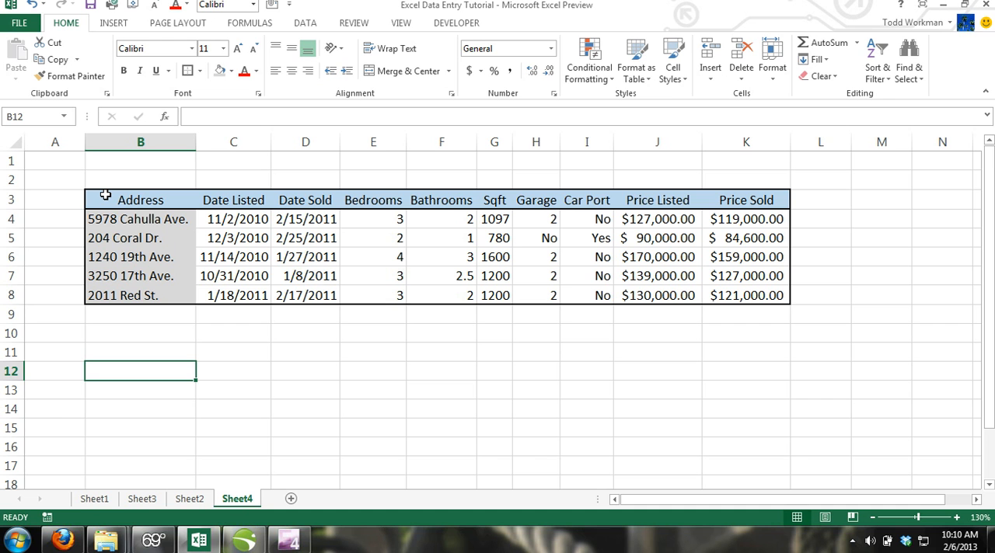
Step: Clear all borders from the house listings table B3:K8 with No Border
drag(140, 199, 442, 257)
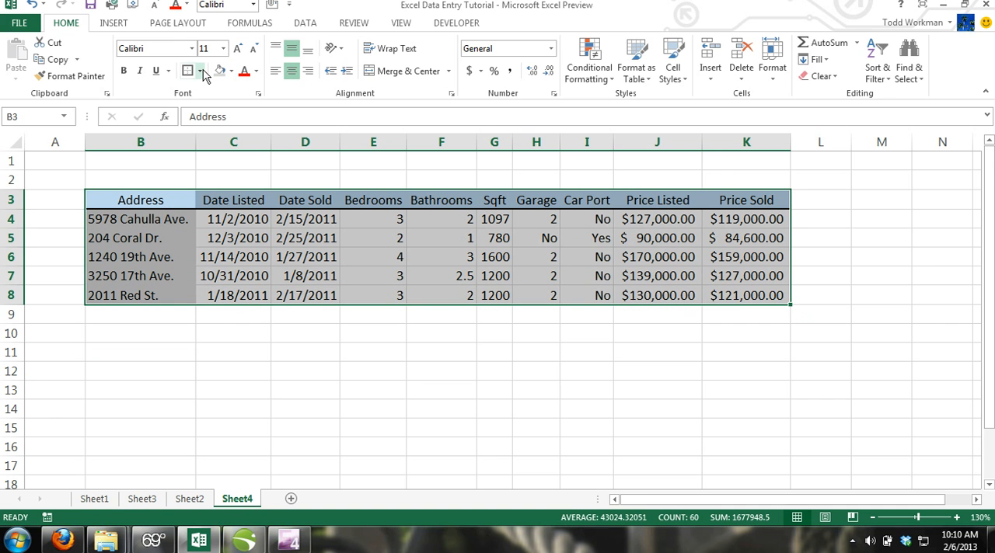
click(200, 71)
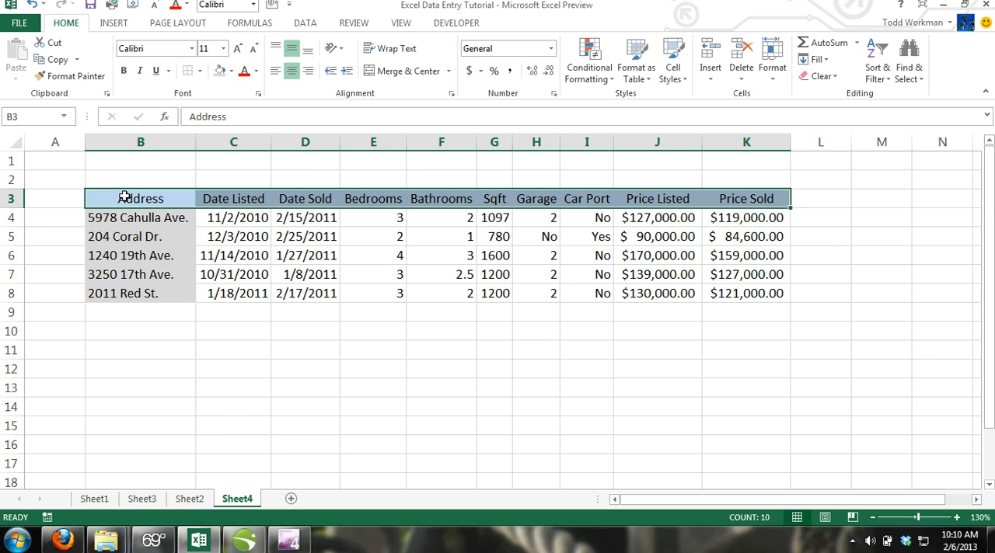
mouse_move(137, 239)
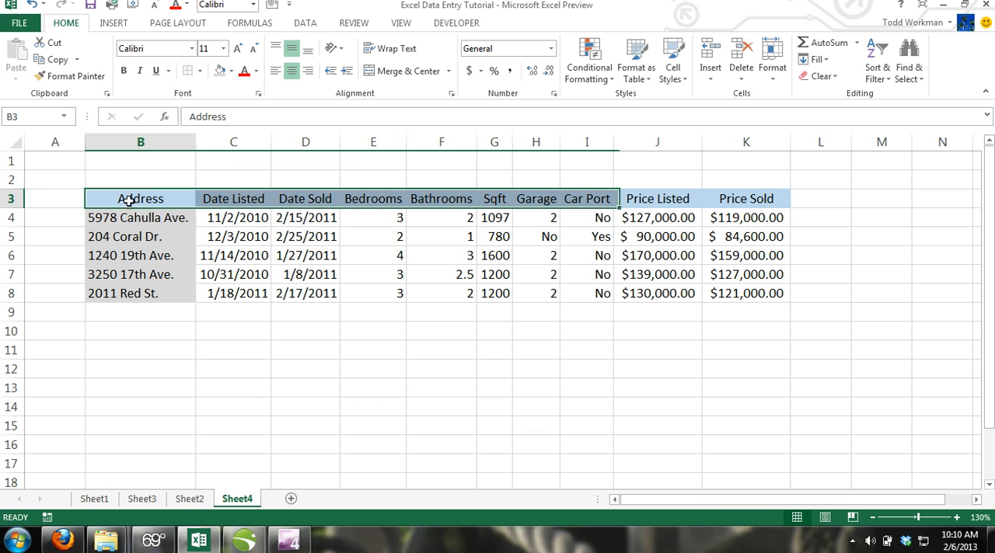
drag(140, 198, 746, 293)
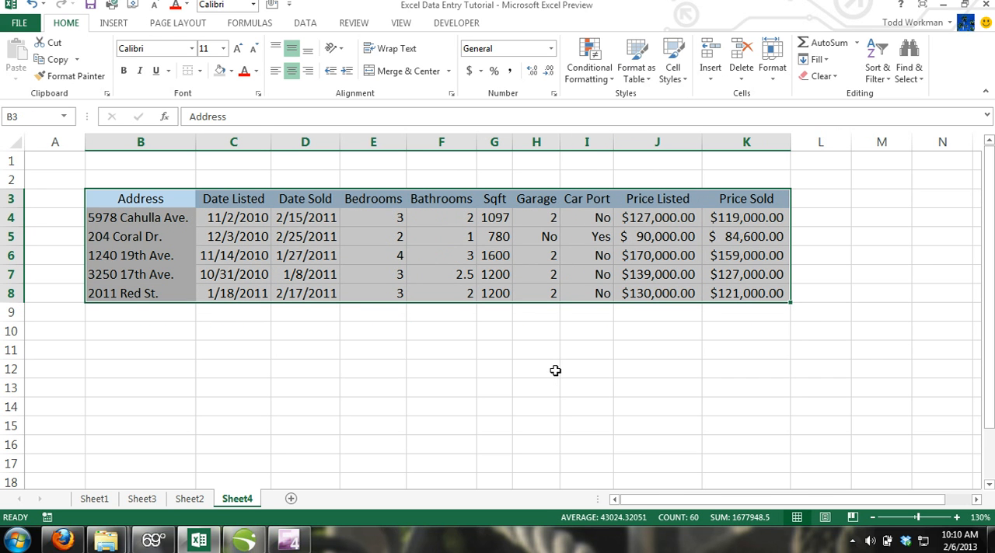
mouse_move(402, 354)
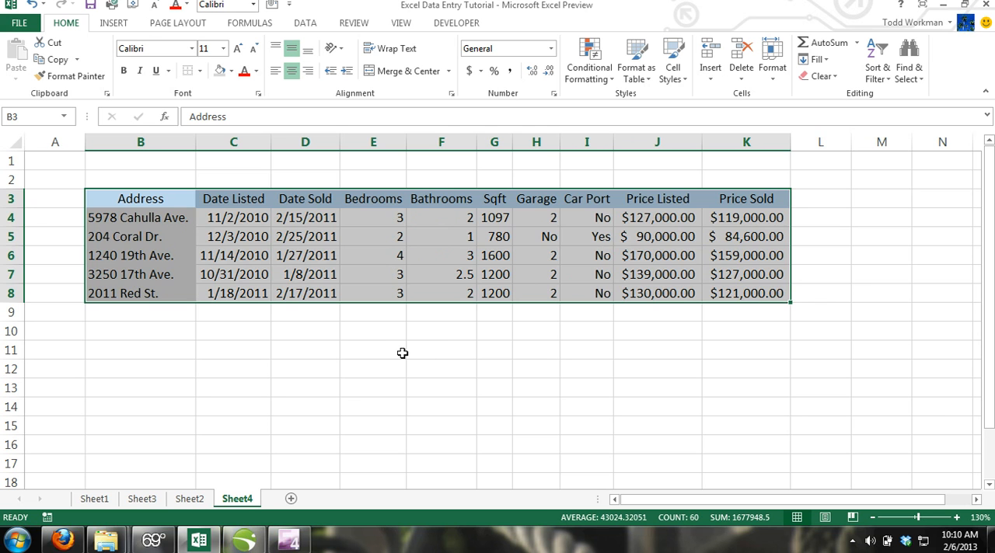
Step: Deselect the table and choose More Commands from the Quick Access Toolbar menu
click(373, 350)
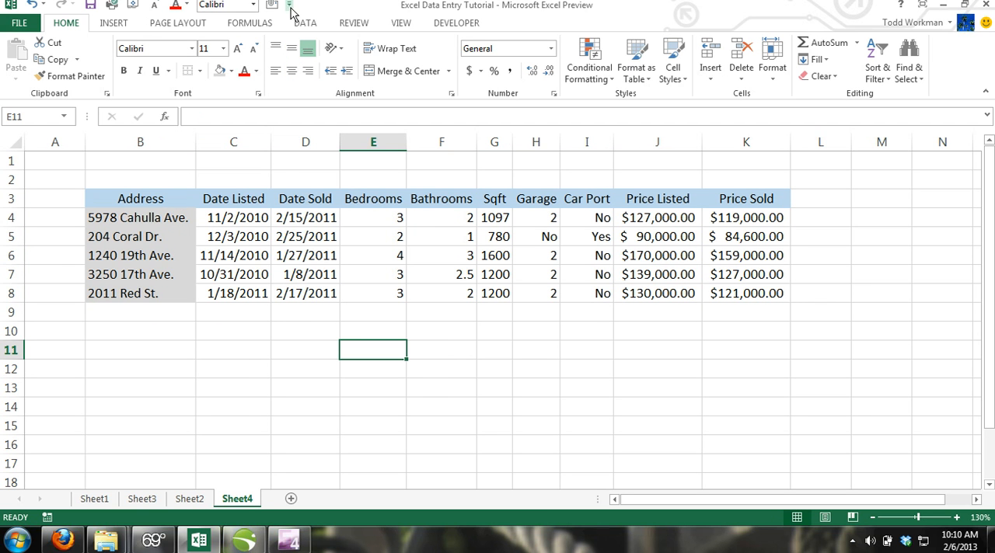
click(289, 5)
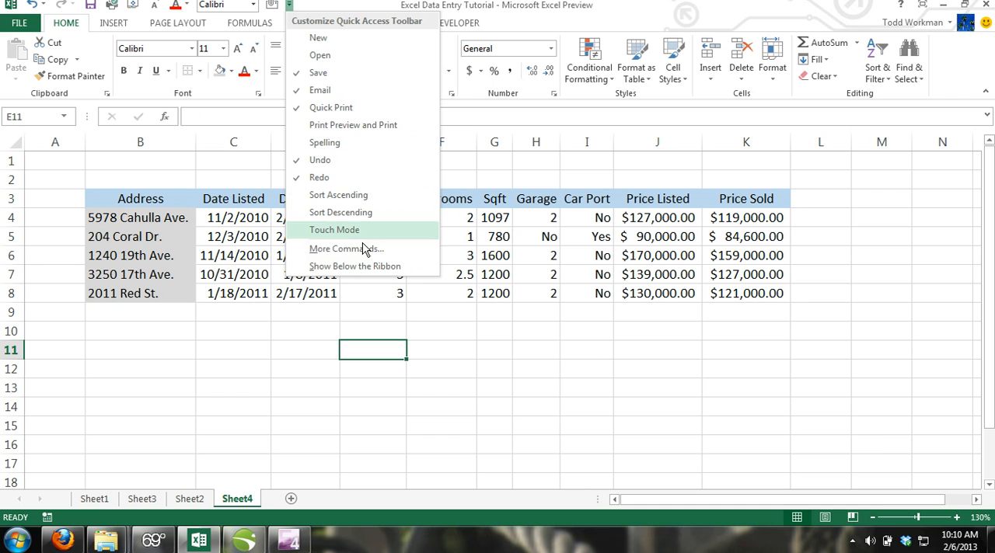
click(346, 248)
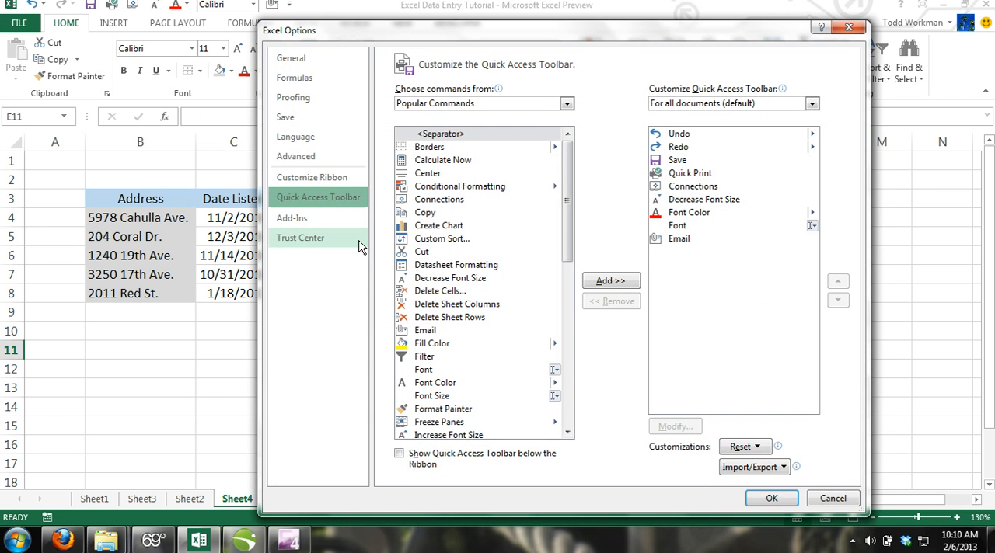
mouse_move(633, 115)
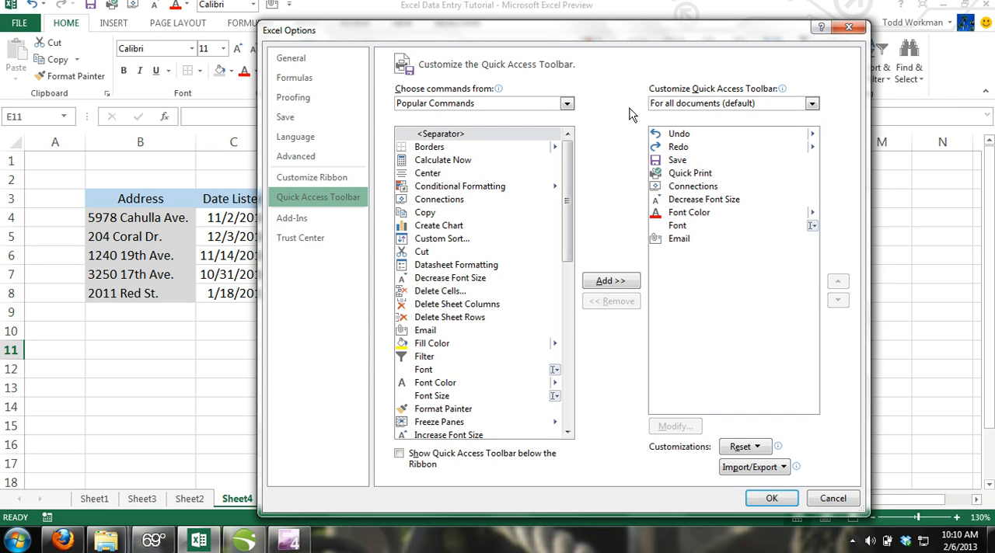
mouse_move(618, 113)
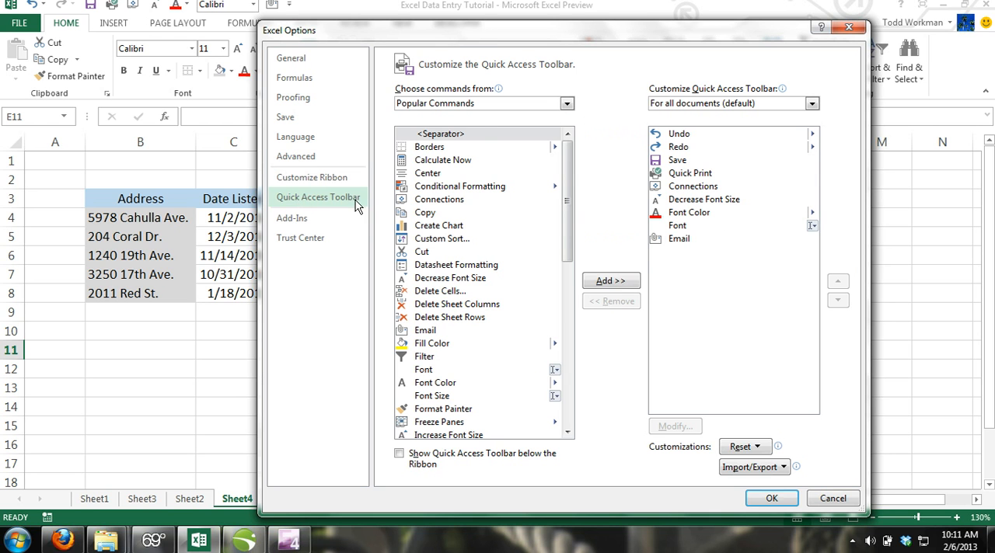
Step: Browse All Commands, select Form..., and add it to the Quick Access Toolbar
click(567, 103)
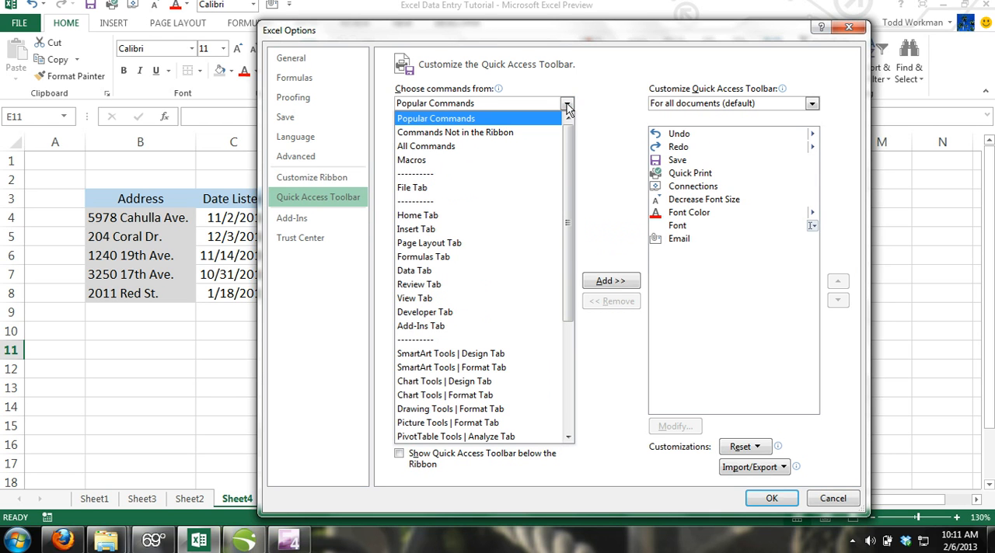
click(412, 160)
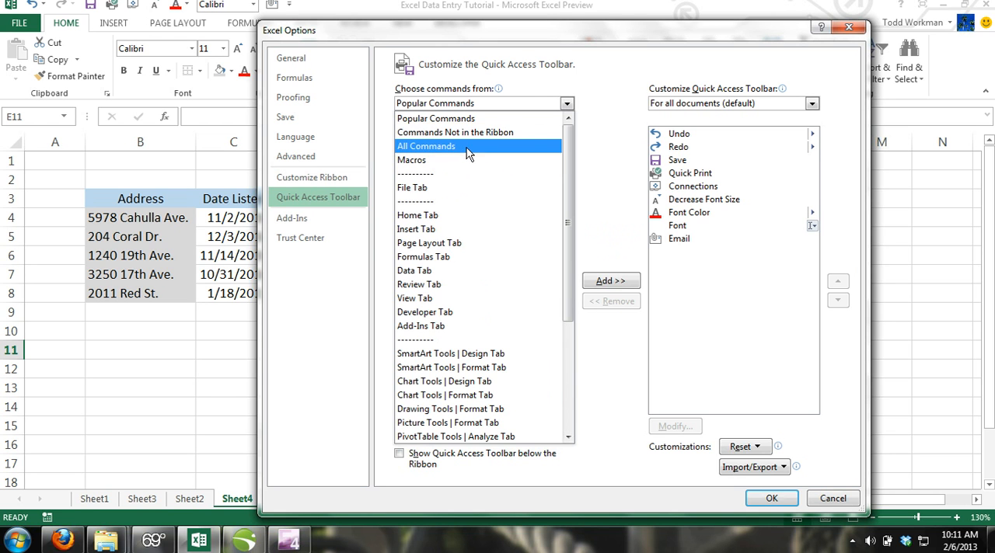
click(425, 146)
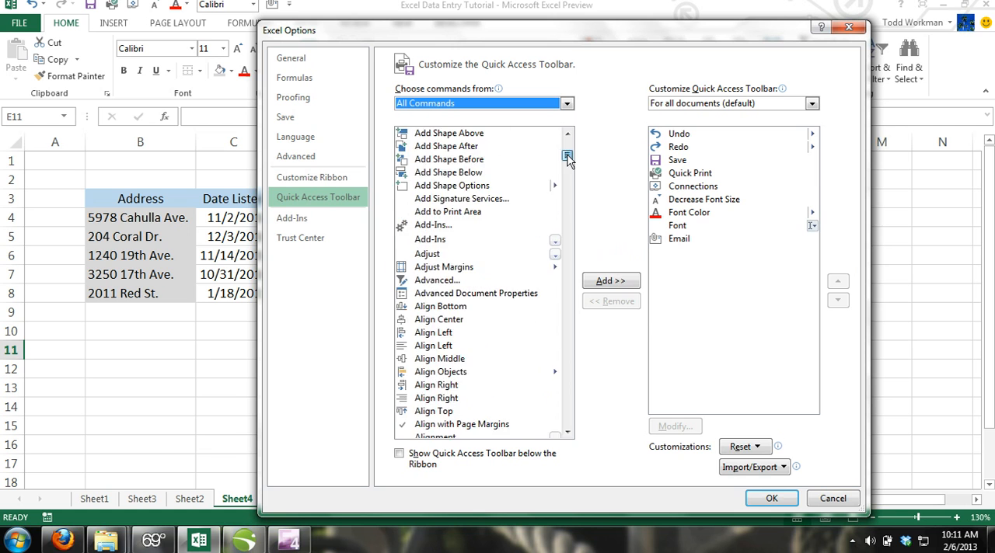
scroll(down, 3)
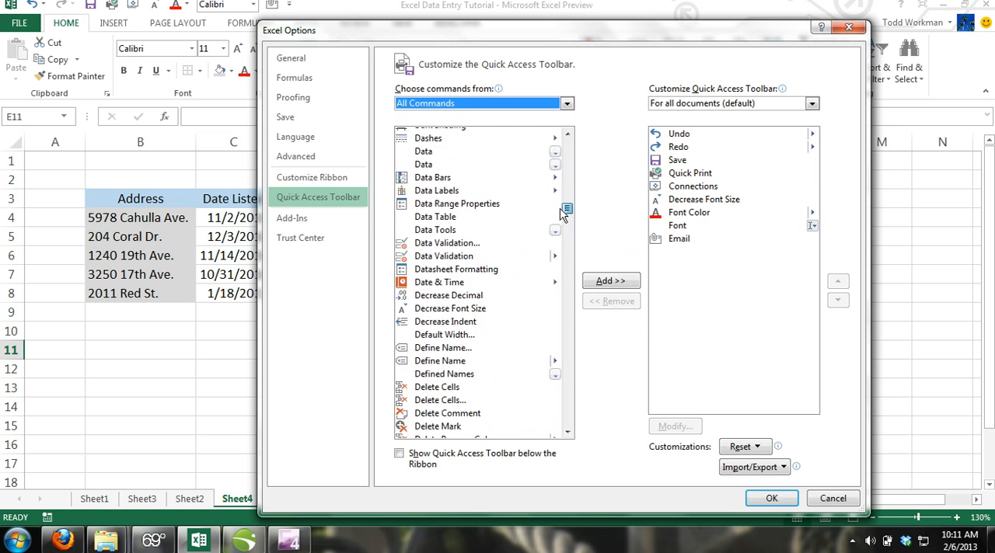
scroll(down, 3)
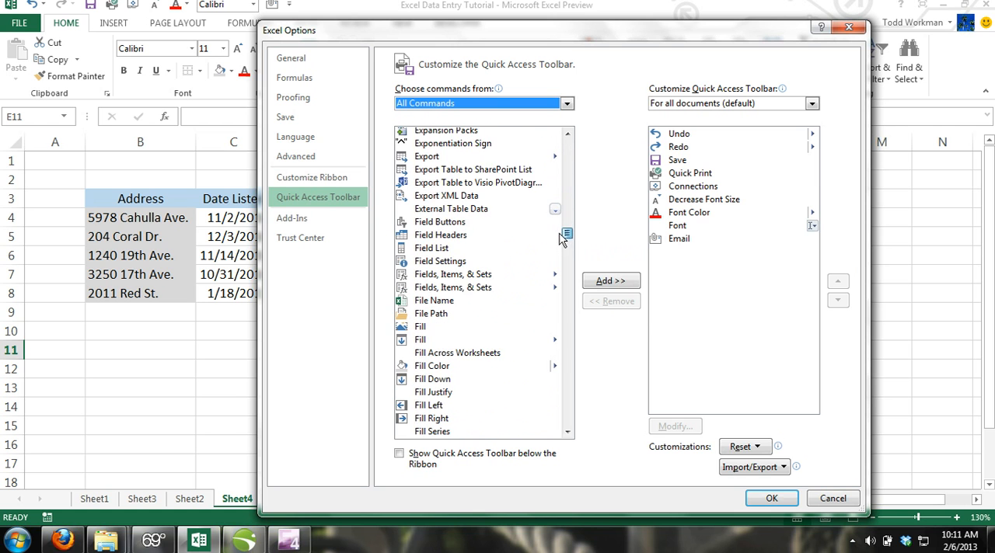
scroll(down, 3)
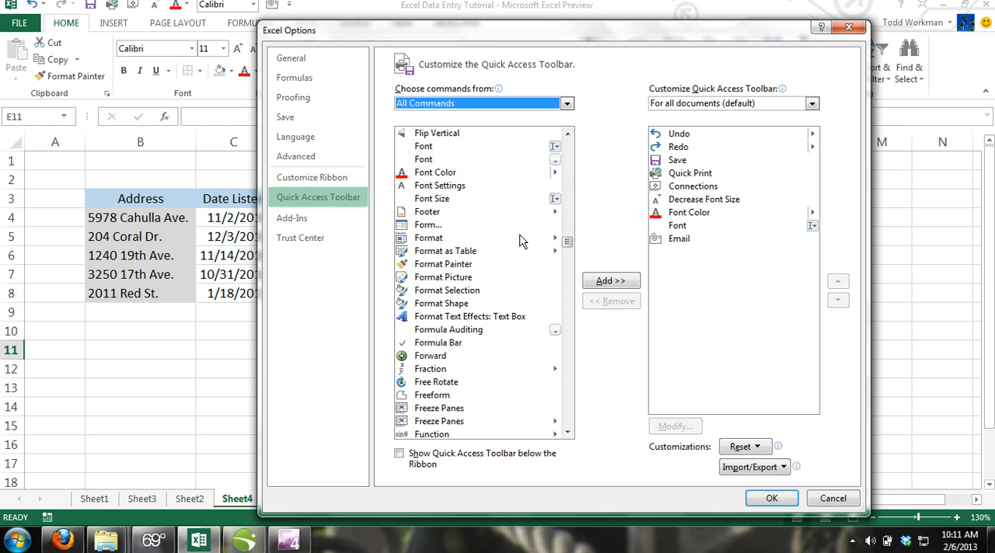
click(610, 281)
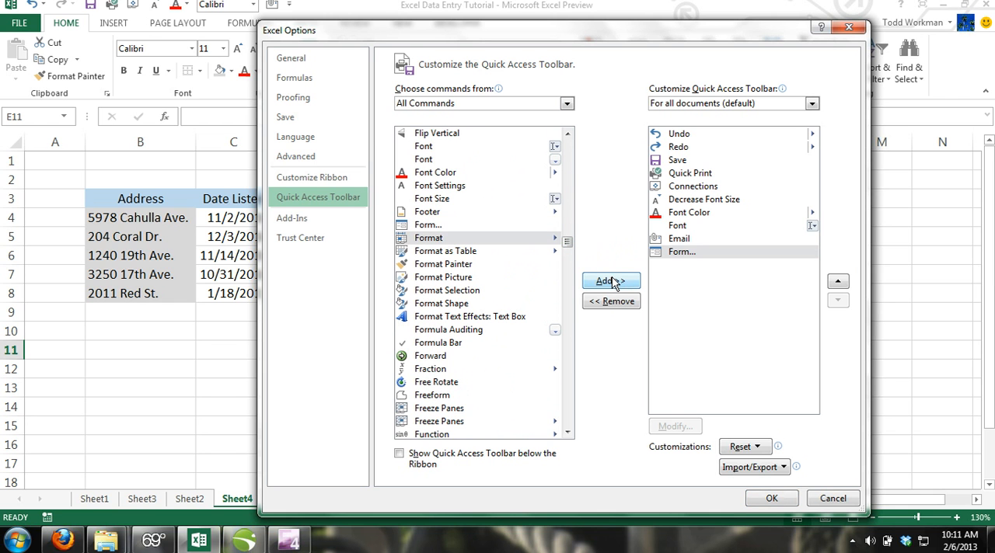
click(771, 498)
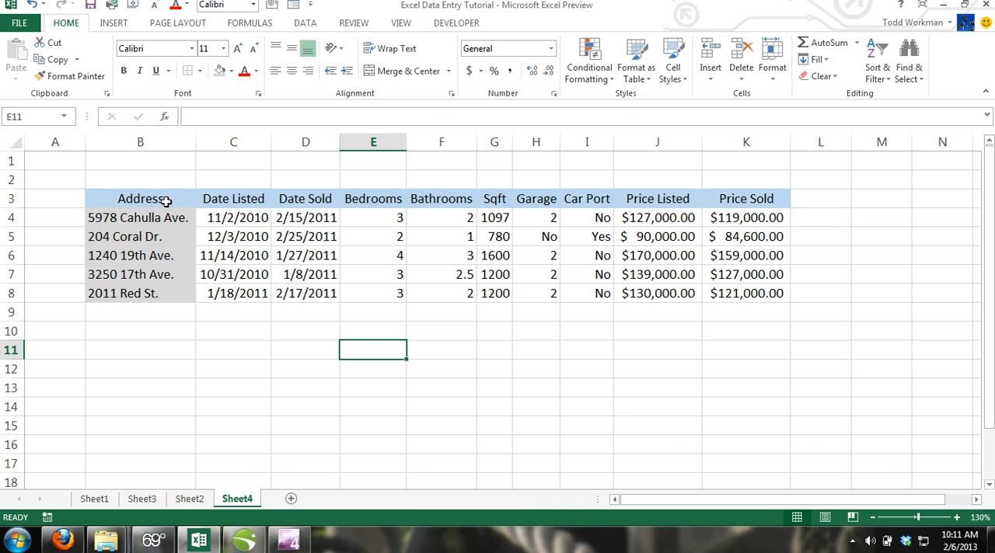
Step: Select a cell inside the house table to use it with the data form
click(139, 198)
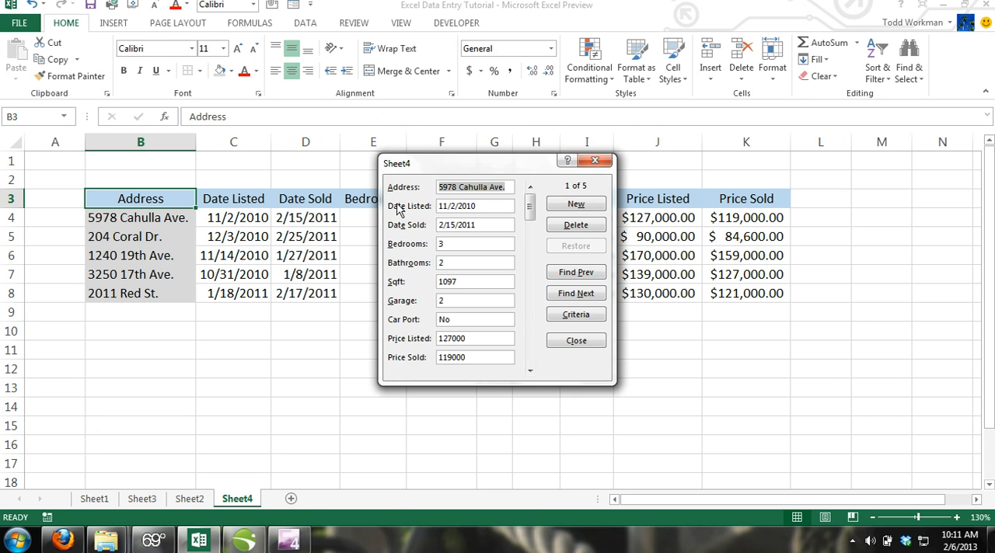
mouse_move(402, 371)
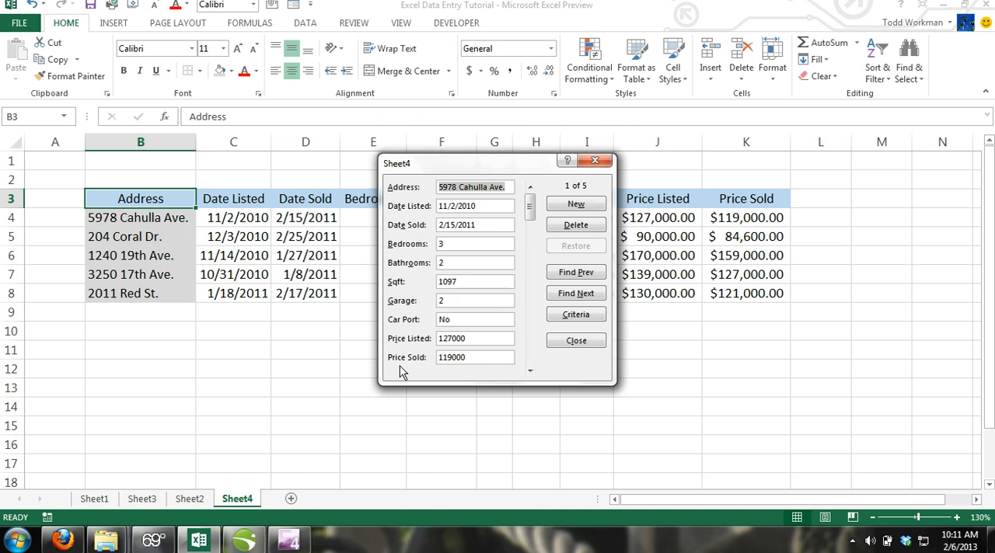
mouse_move(418, 199)
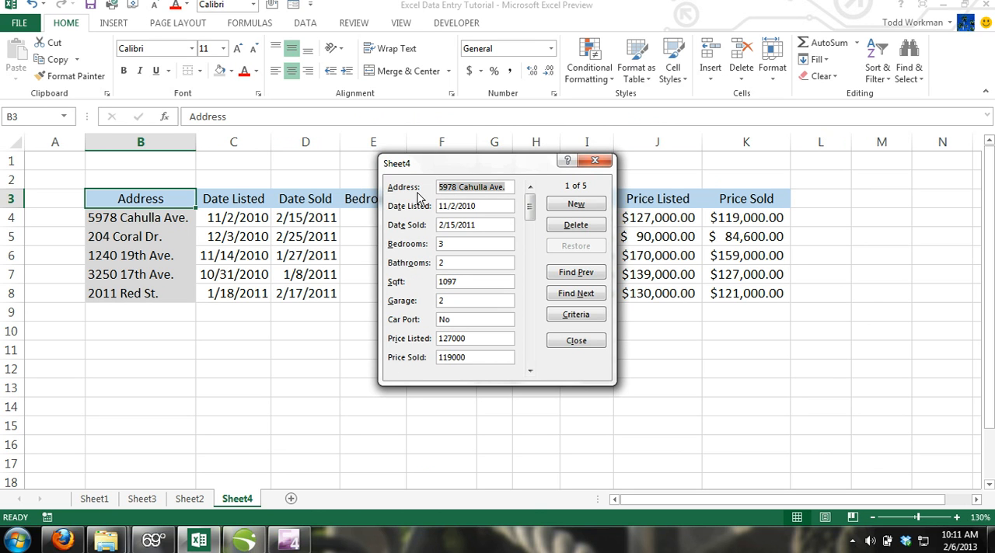
mouse_move(576, 203)
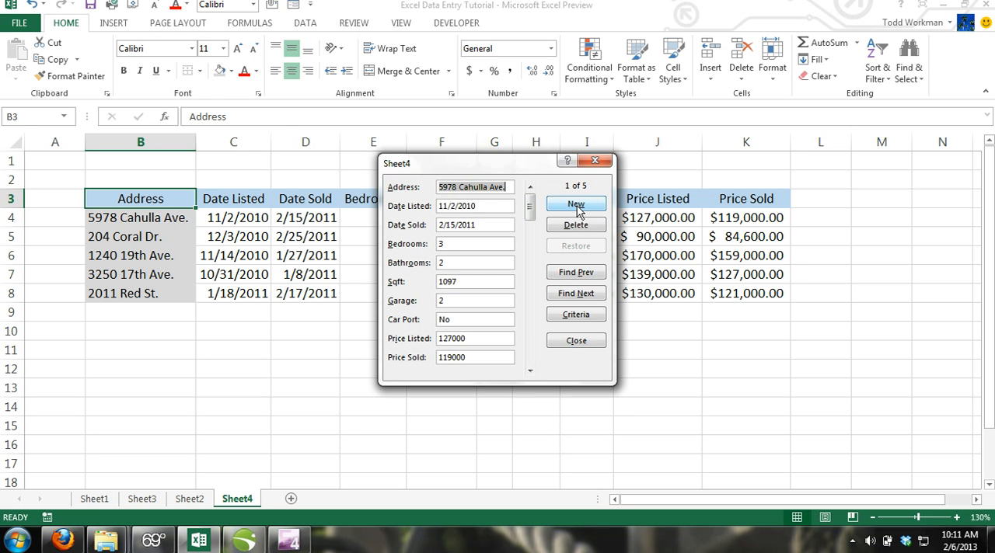
Step: Start a new record with address '506 Red', listed 12/03/2011, and a partly typed sold date
click(575, 204)
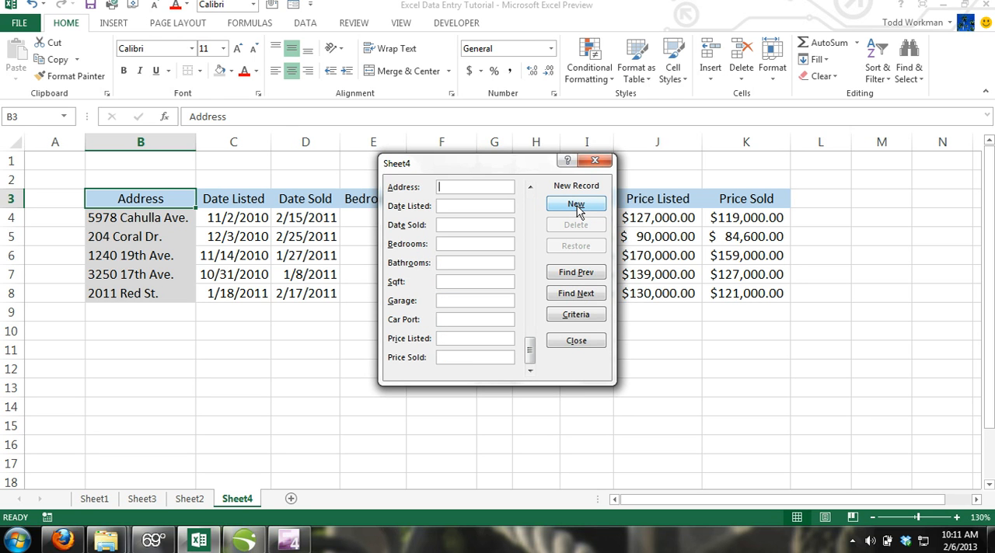
text(506)
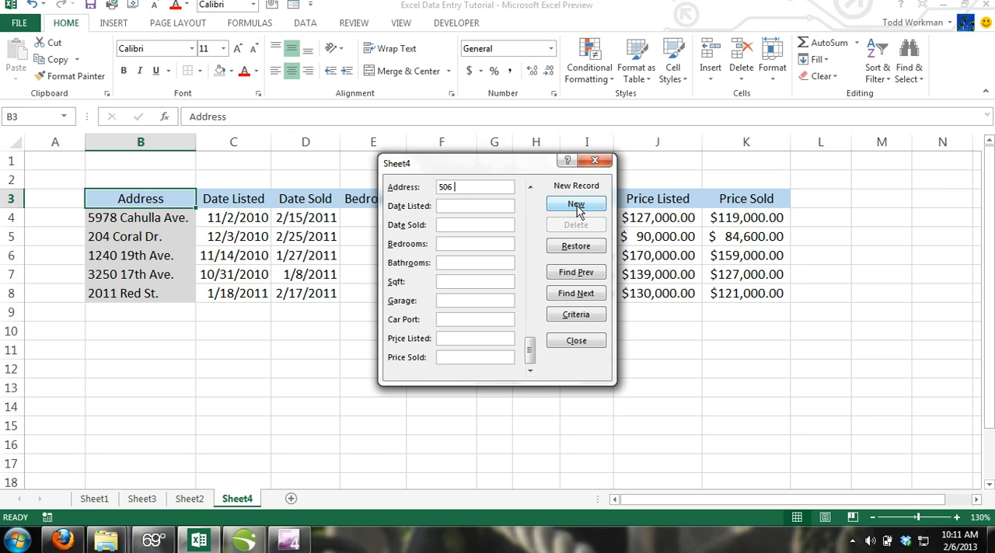
text(Red)
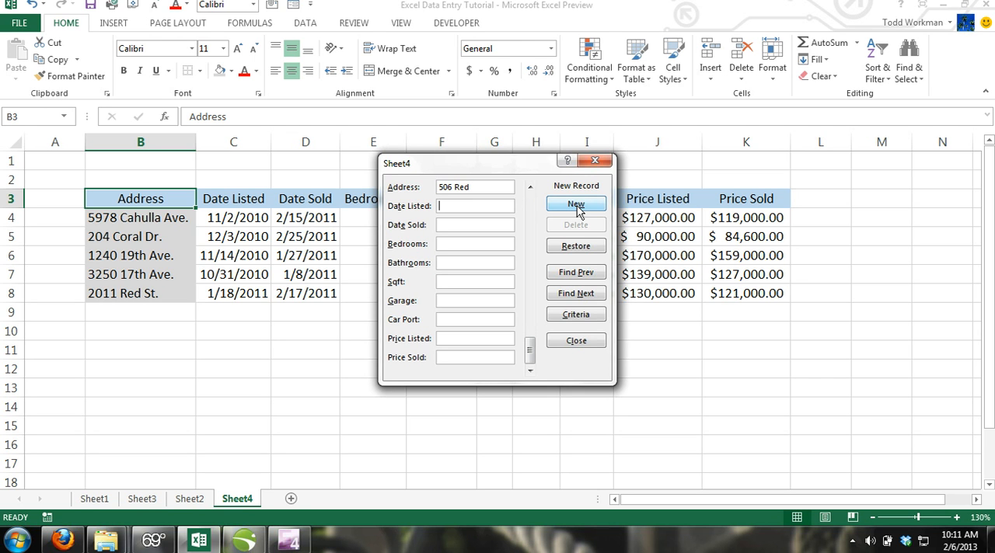
text(12/03/2011)
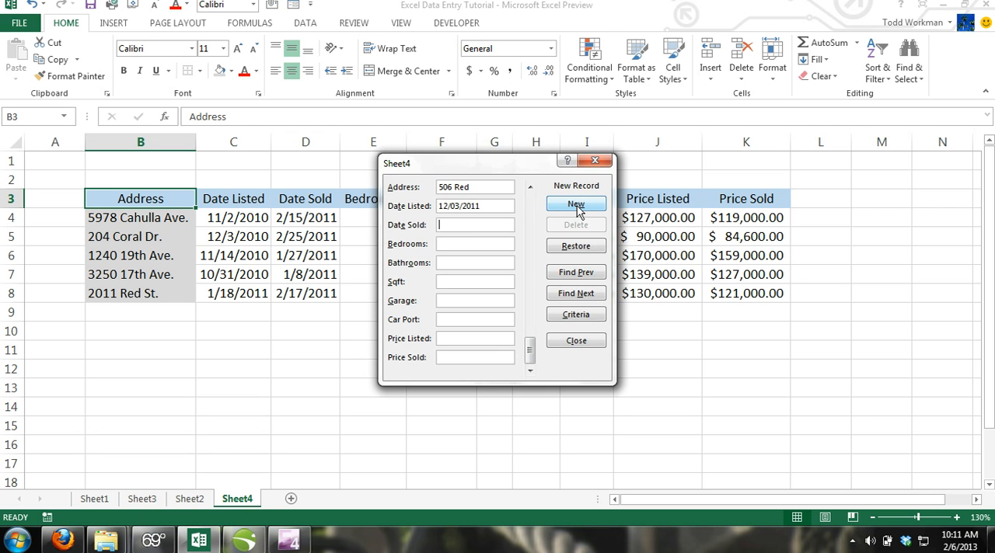
text(01)
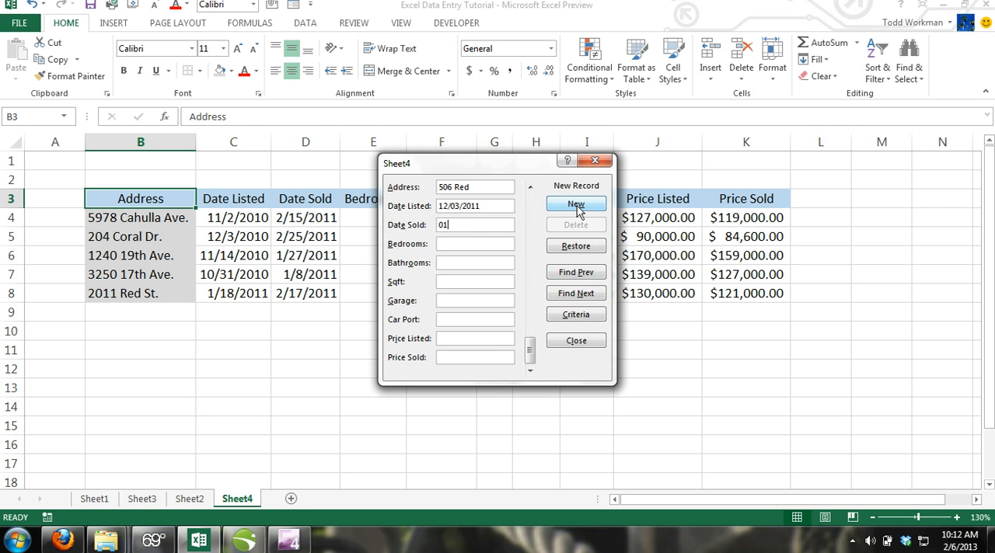
text(/03/)
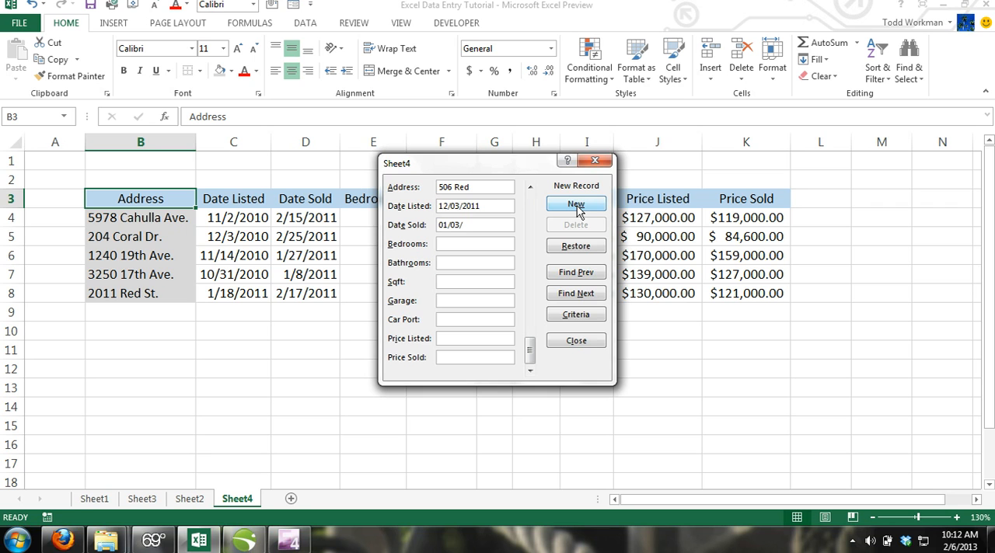